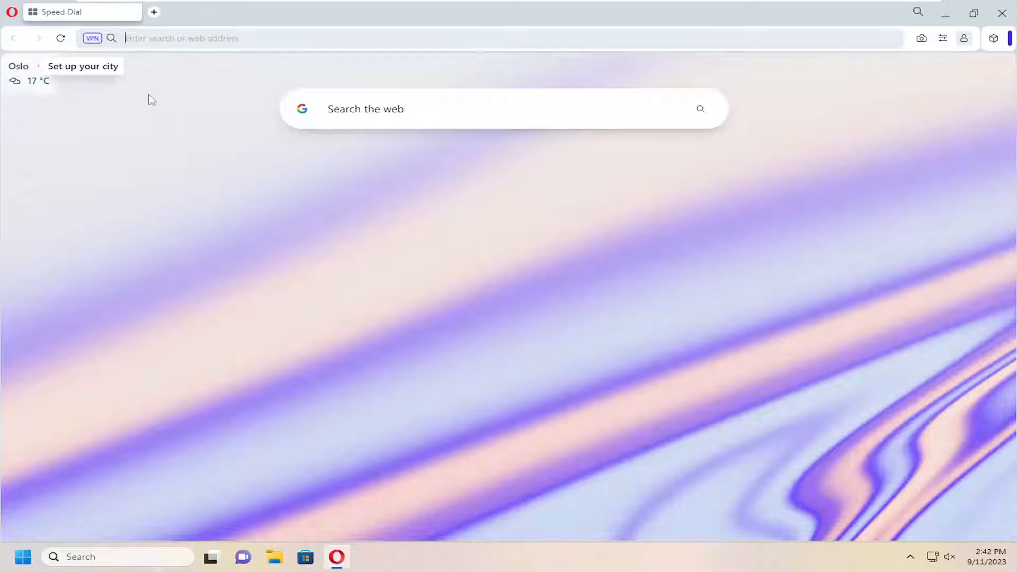
pyautogui.moveTo(11, 15)
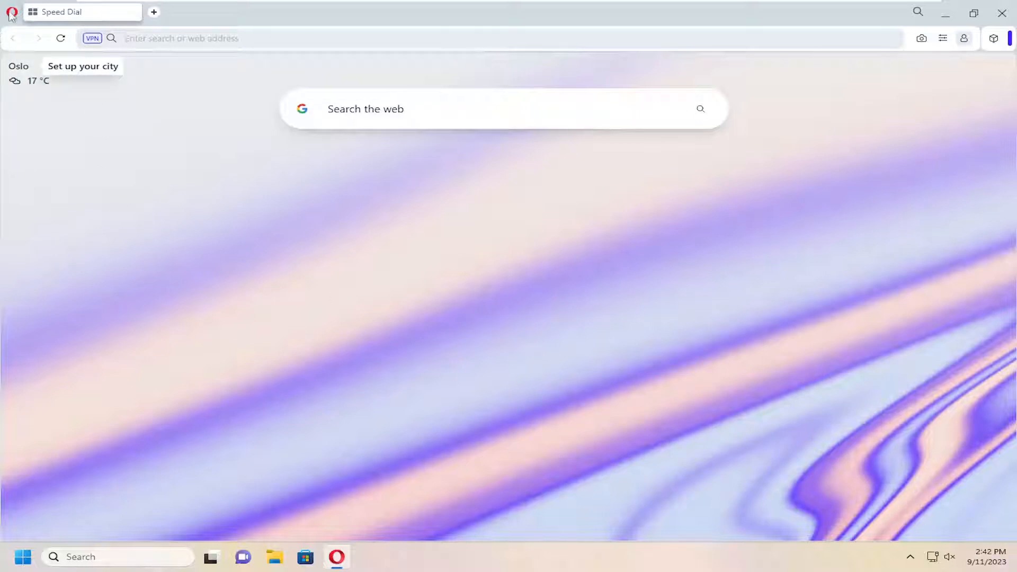
# Reach Opera's Settings page through the main menu
pyautogui.click(12, 12)
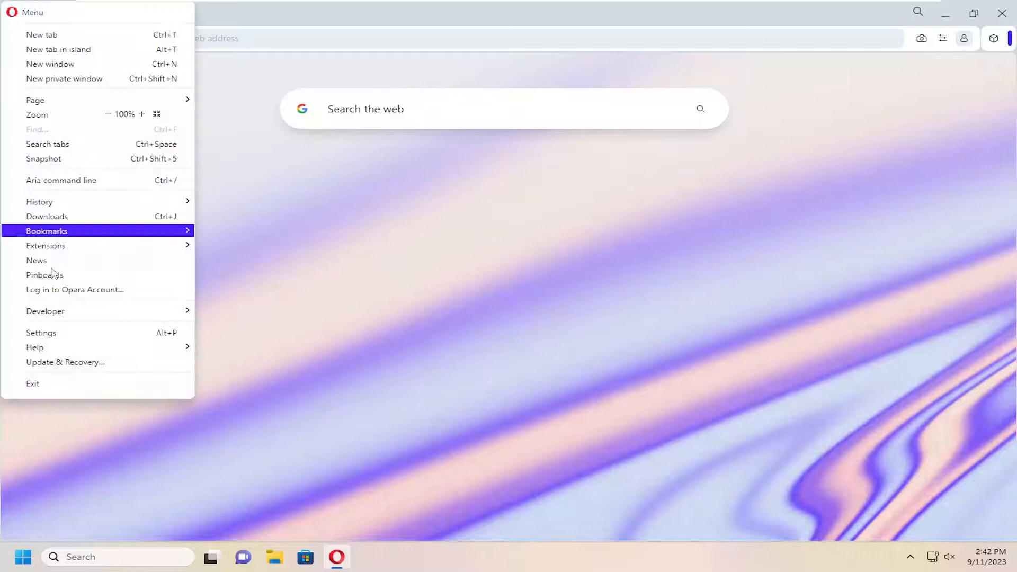
pyautogui.click(42, 333)
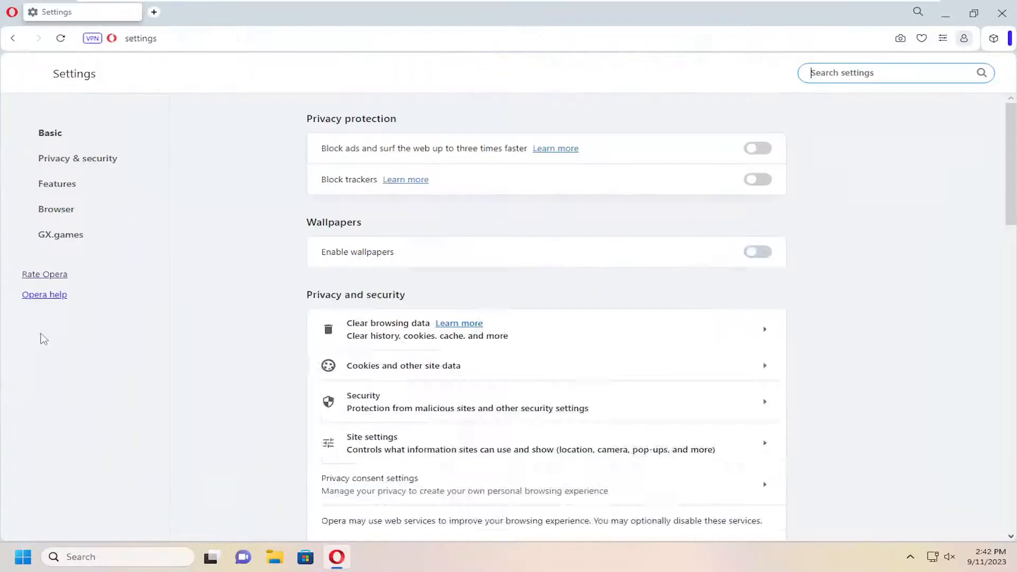
# Scroll the Settings page down until the Downloads section is visible
pyautogui.click(756, 252)
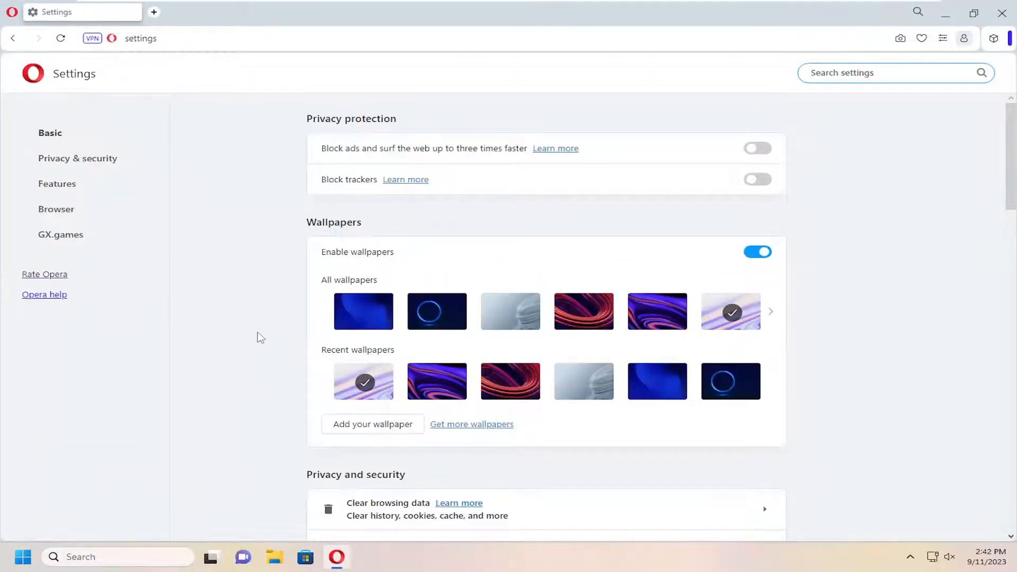
pyautogui.moveTo(837, 314)
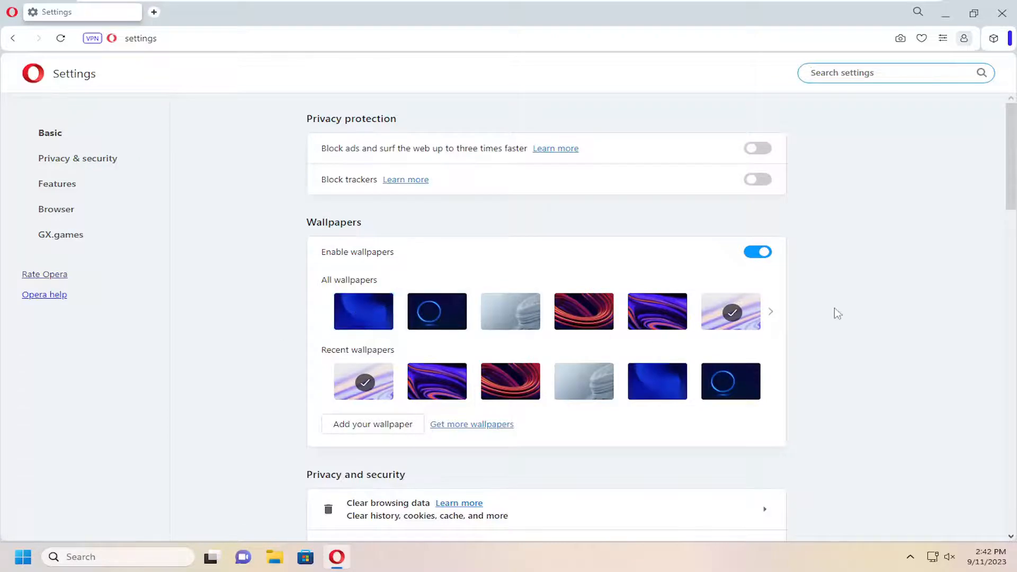
pyautogui.scroll(-3)
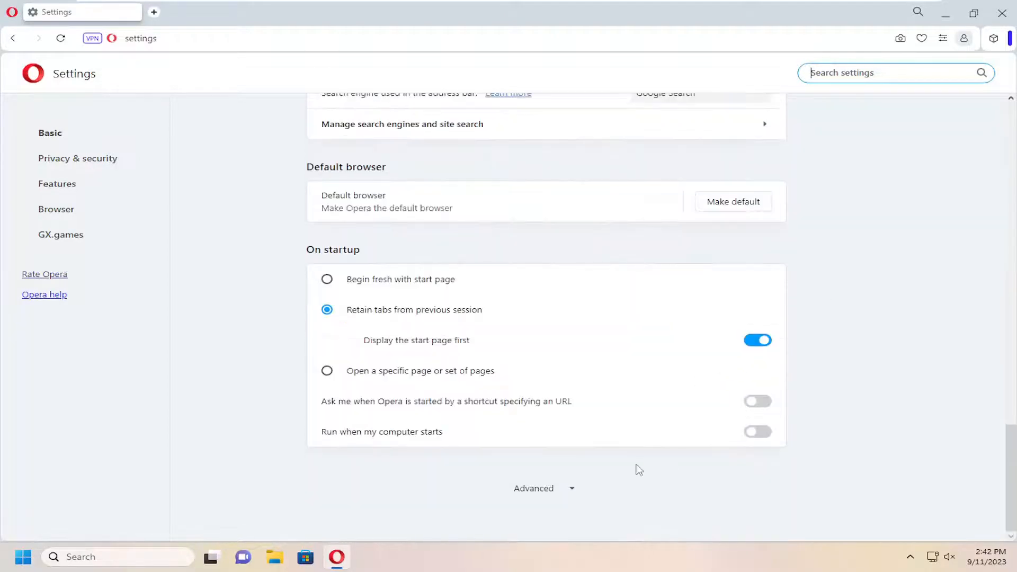
pyautogui.scroll(-3)
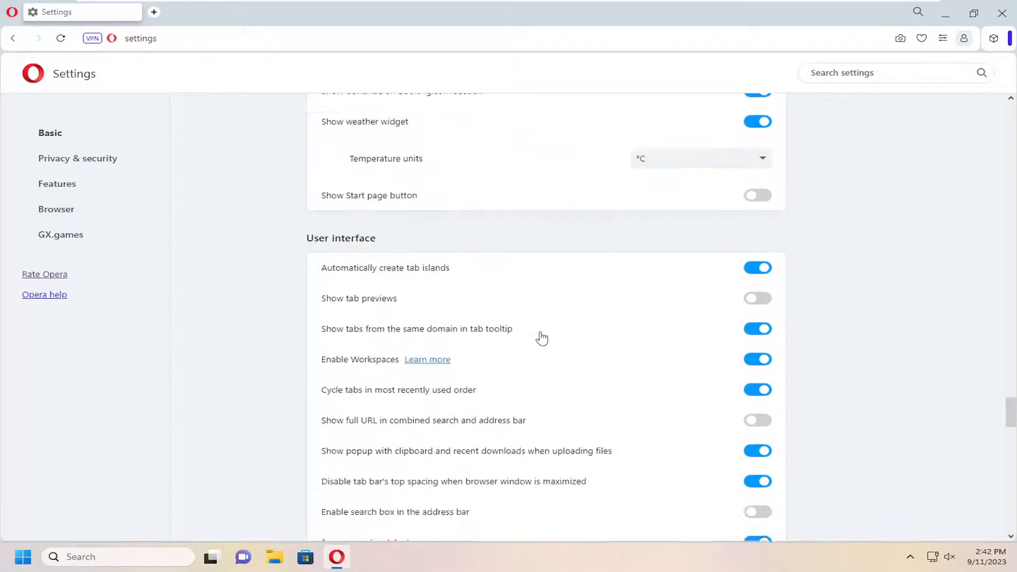
pyautogui.scroll(-3)
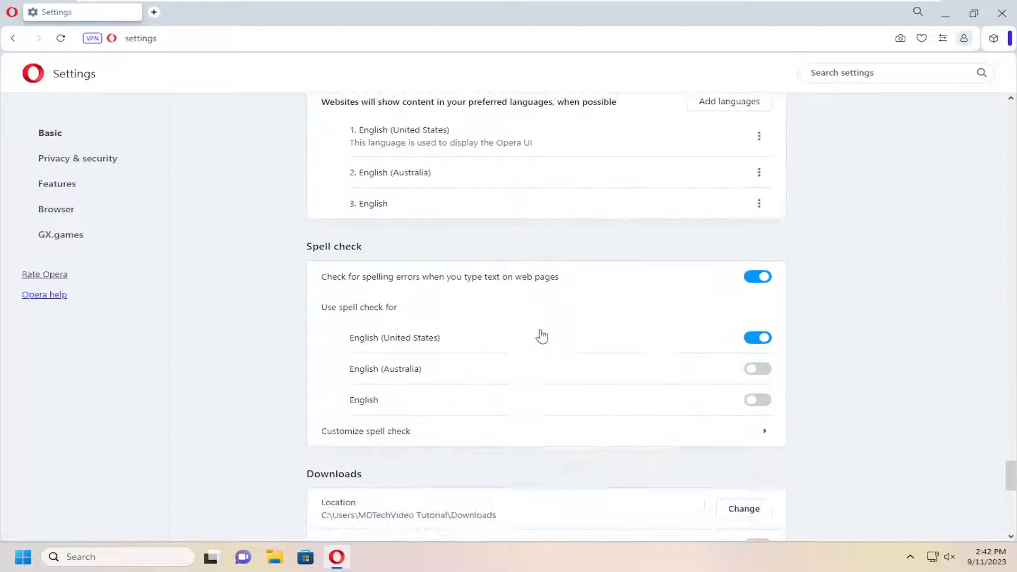
pyautogui.scroll(-3)
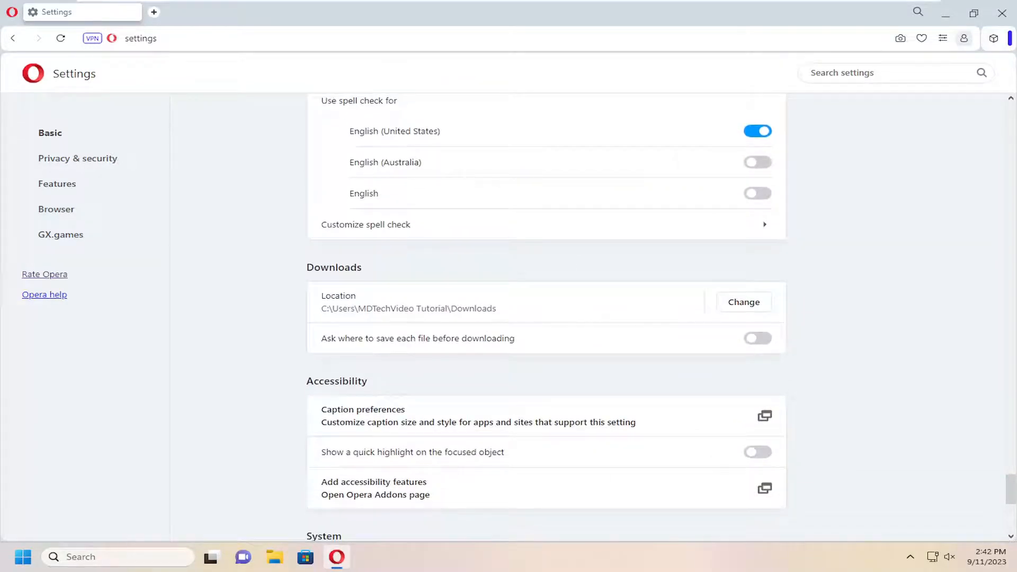
pyautogui.moveTo(653, 316)
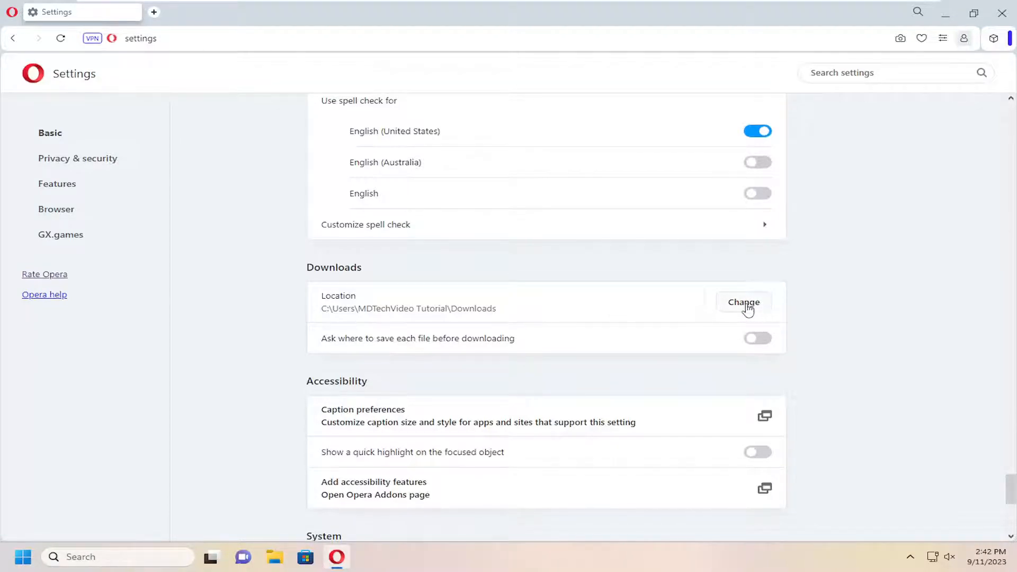
# Change the download location, choosing the Downloads folder and confirming it
pyautogui.click(743, 302)
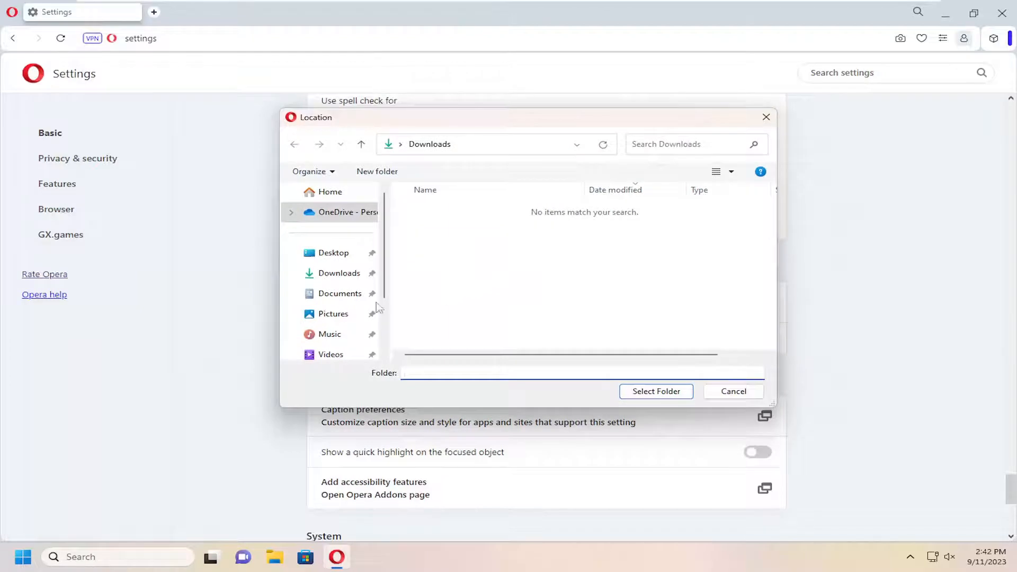
pyautogui.click(339, 273)
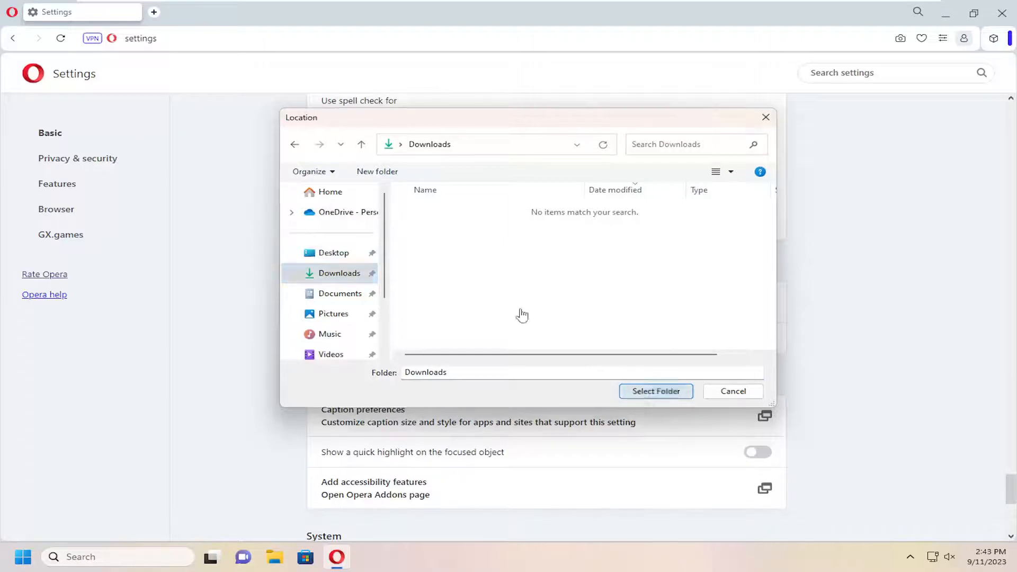
pyautogui.click(655, 391)
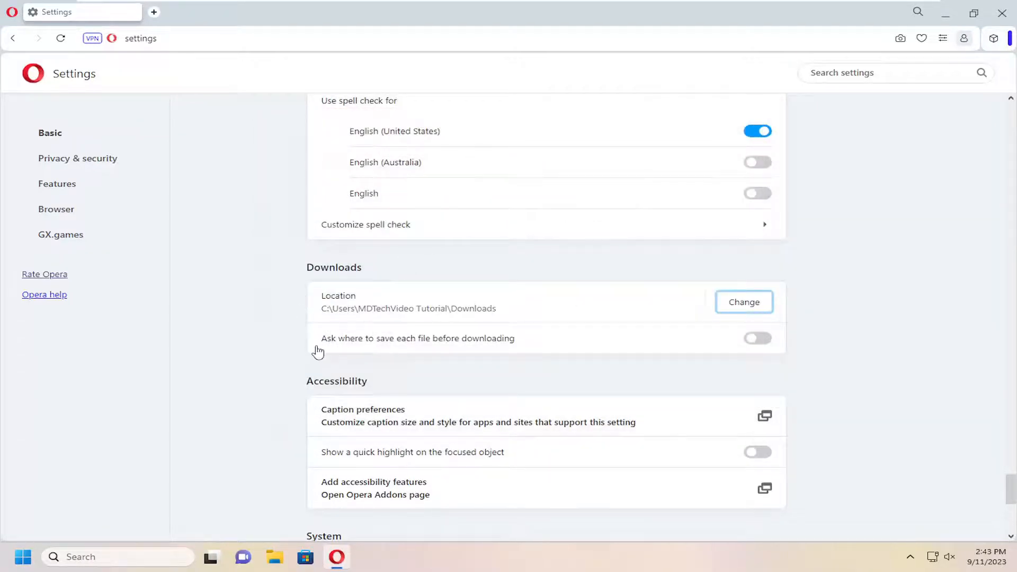
pyautogui.moveTo(361, 357)
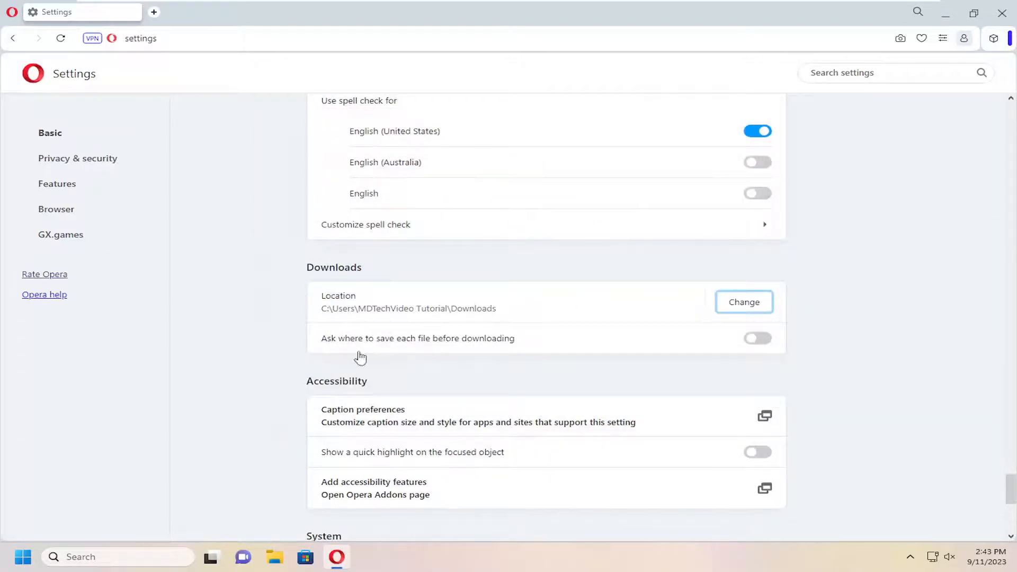
pyautogui.moveTo(470, 345)
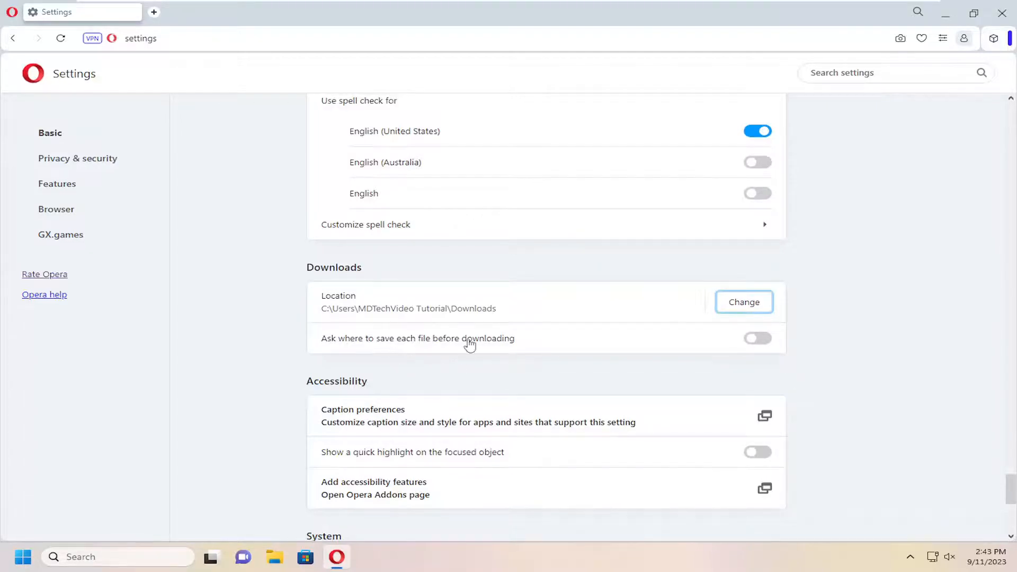
pyautogui.moveTo(409, 343)
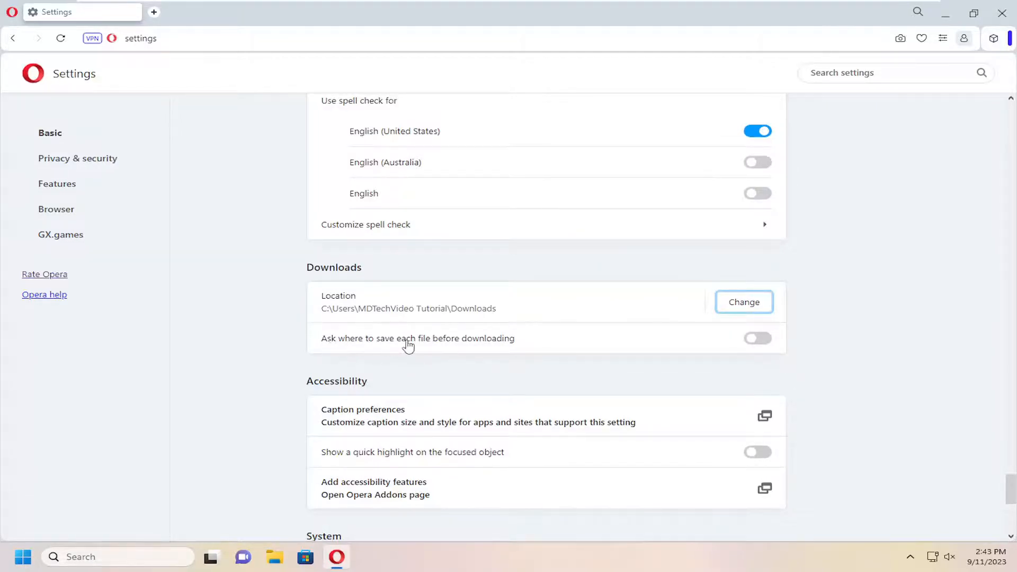
pyautogui.moveTo(529, 348)
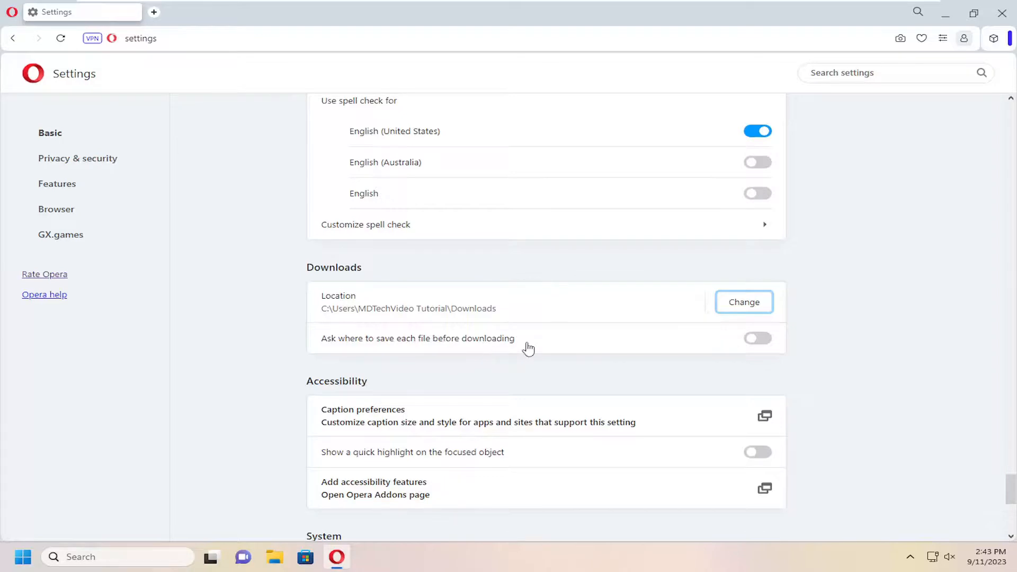
pyautogui.click(756, 338)
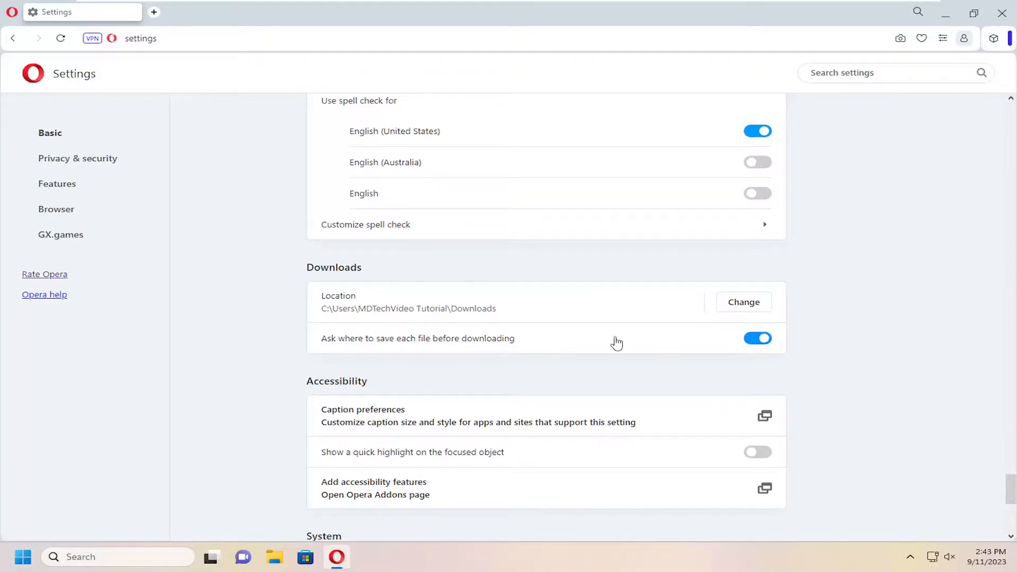
pyautogui.moveTo(531, 376)
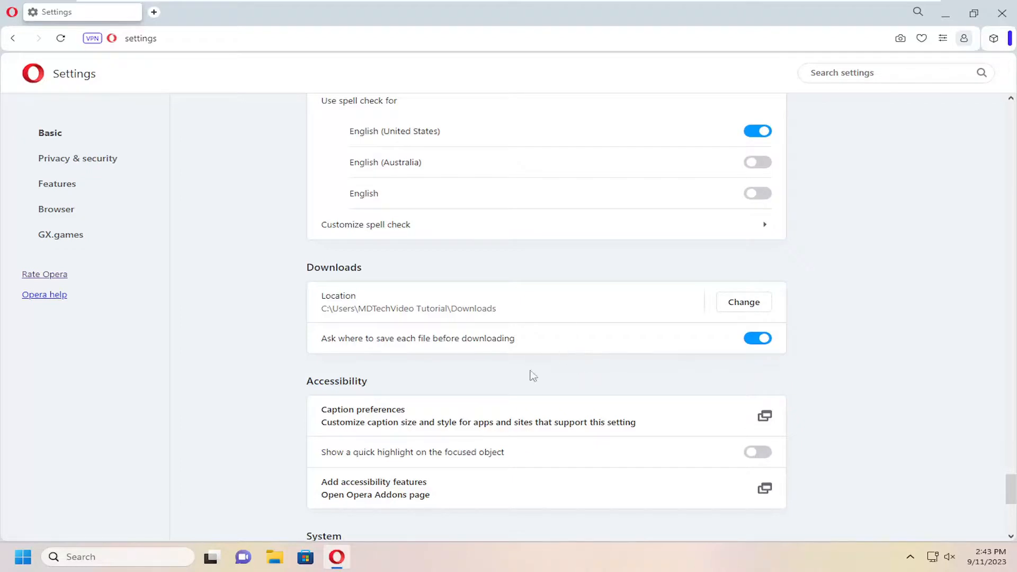
pyautogui.moveTo(692, 360)
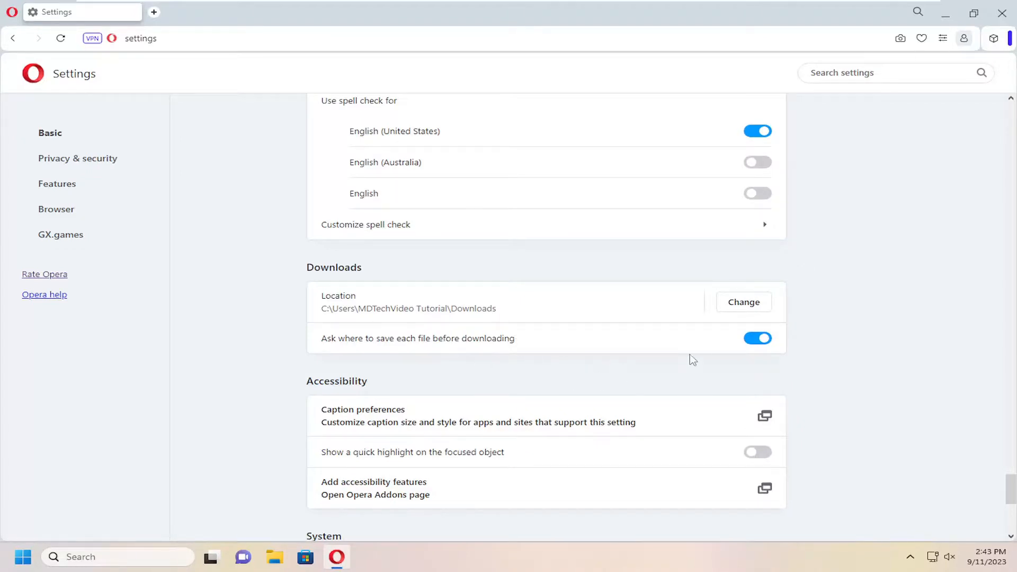
pyautogui.click(757, 338)
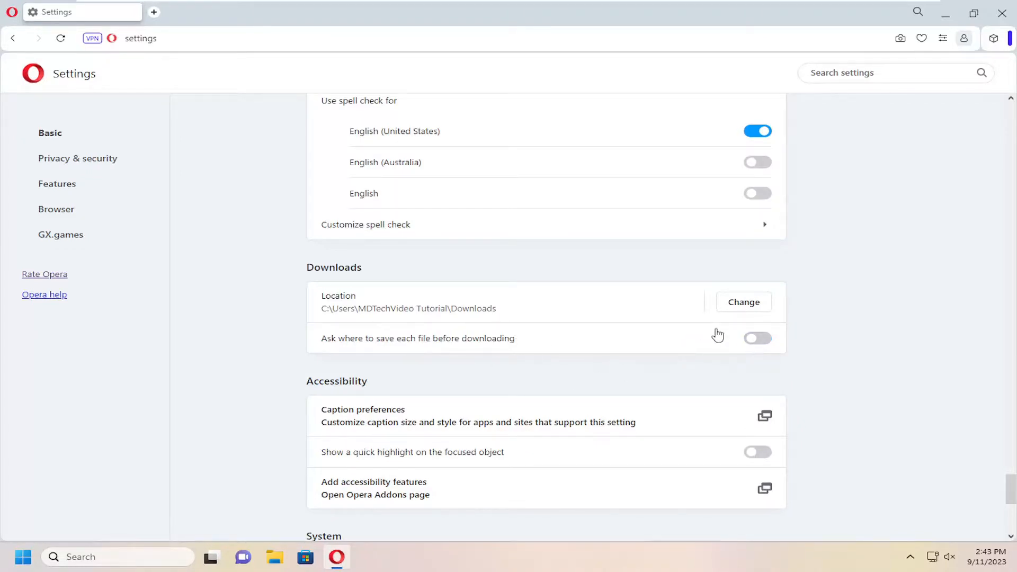